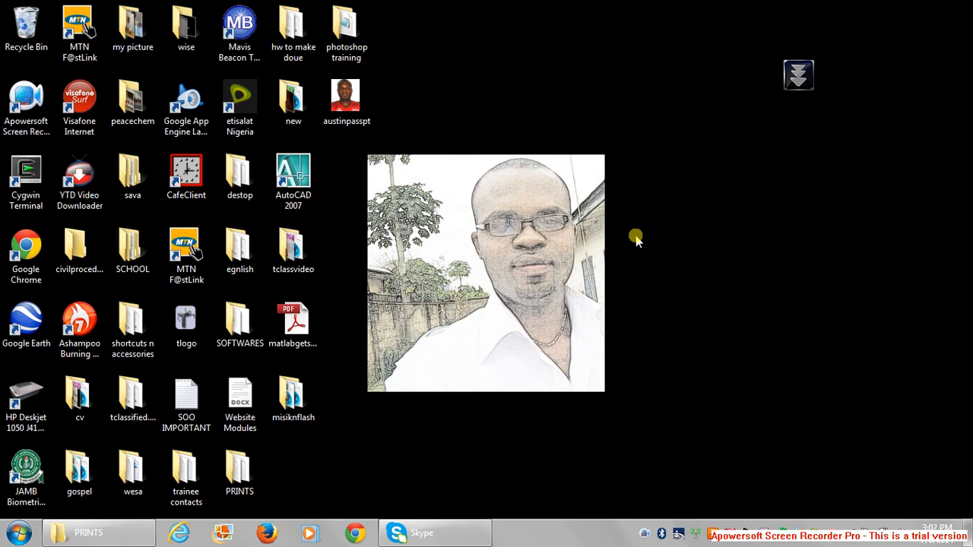
mouse_move(487, 140)
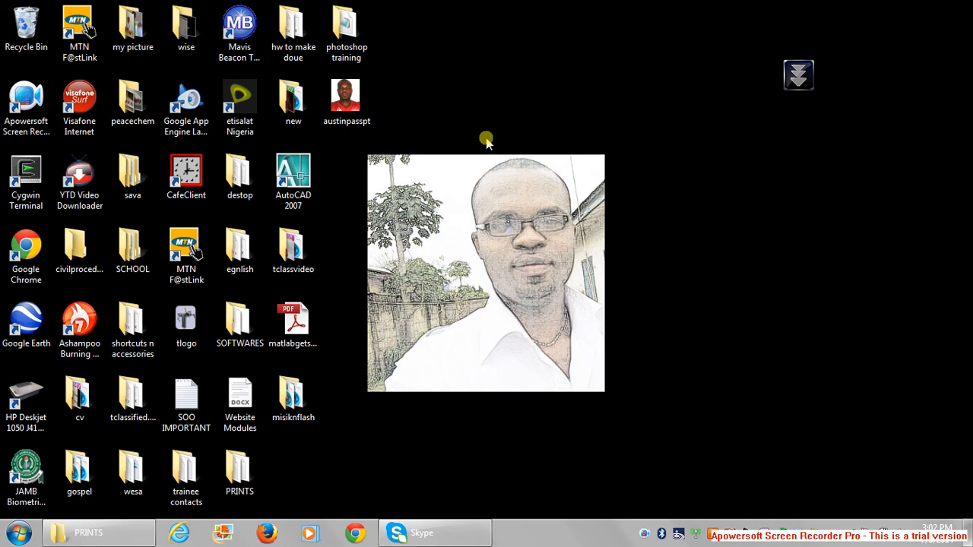
Step: Launch CorelDRAW X3 from the desktop shortcut
click(12, 533)
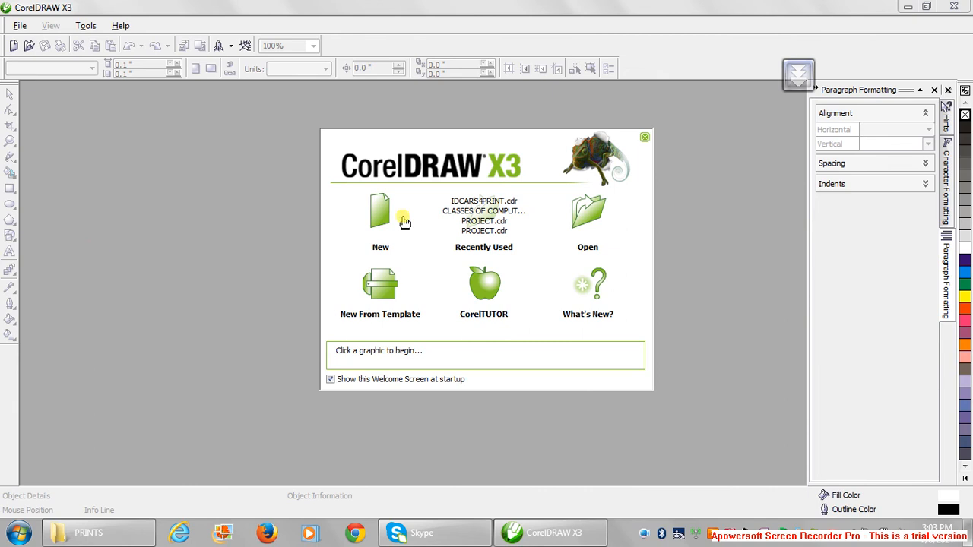
Step: Start a new blank drawing, Graphic1, from the Welcome Screen
click(381, 216)
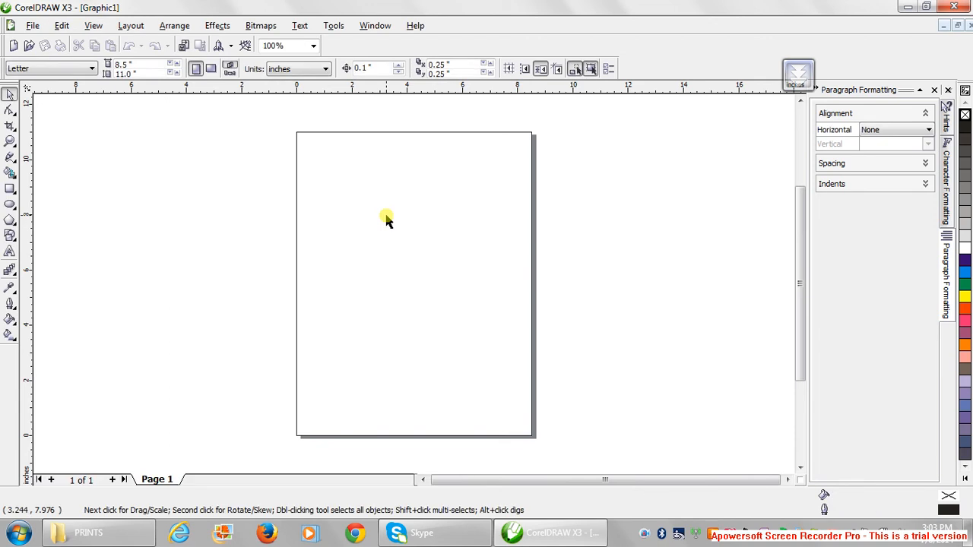
mouse_move(377, 207)
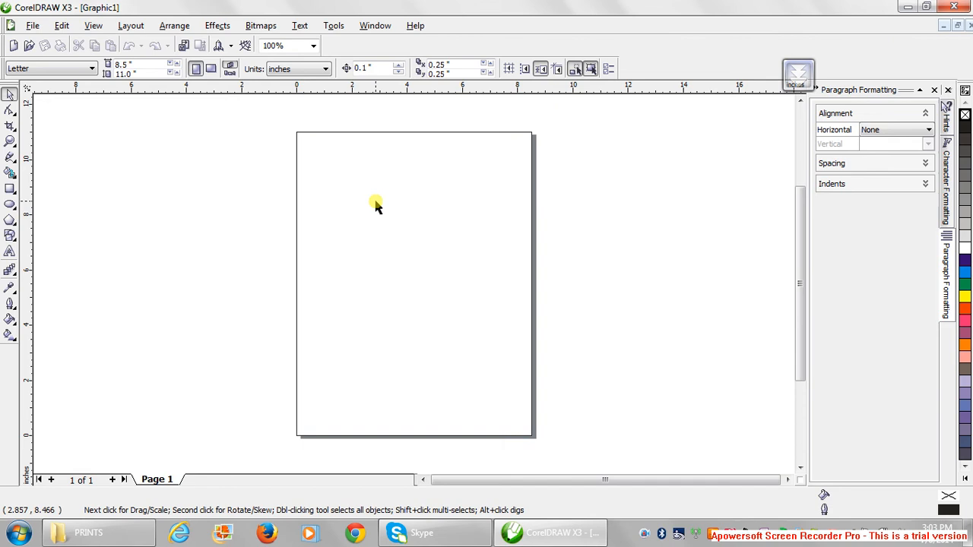
mouse_move(331, 212)
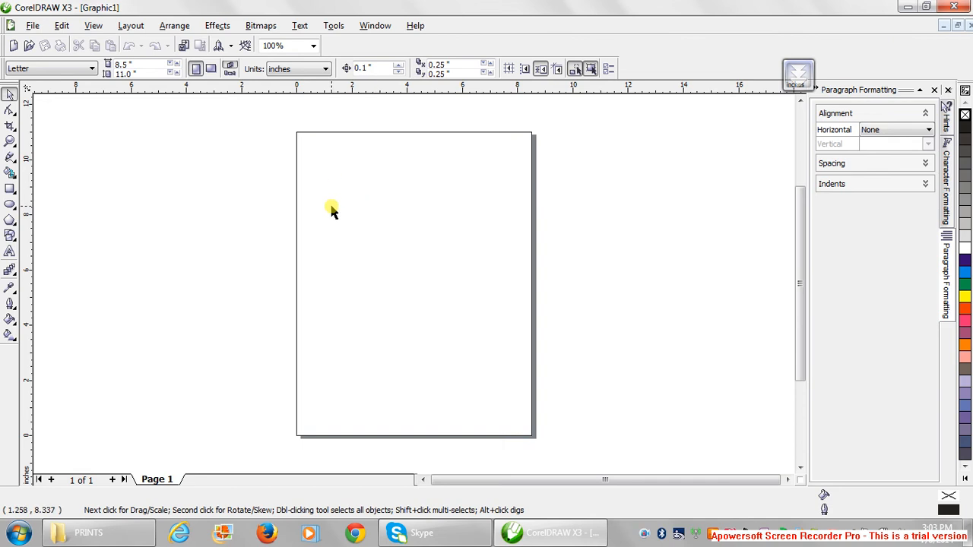
mouse_move(299, 25)
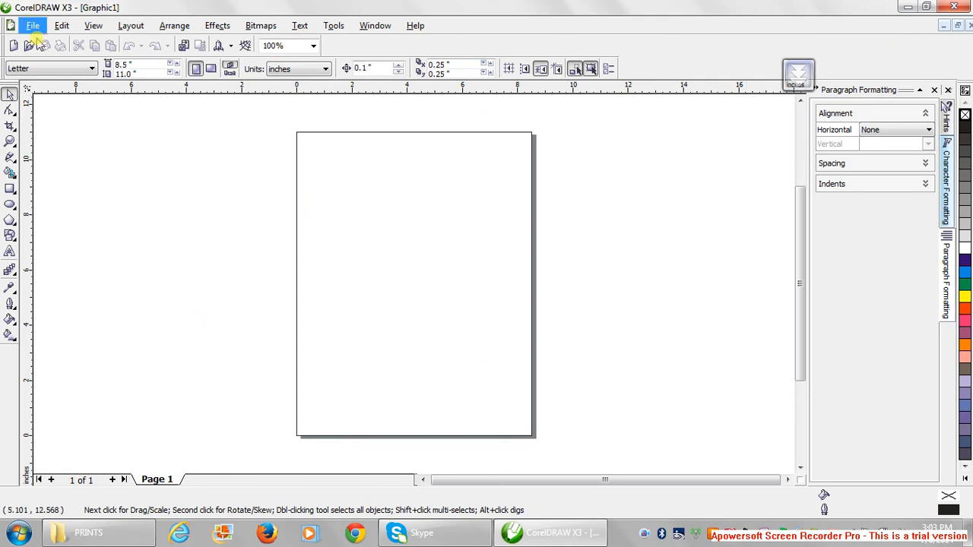
mouse_move(73, 146)
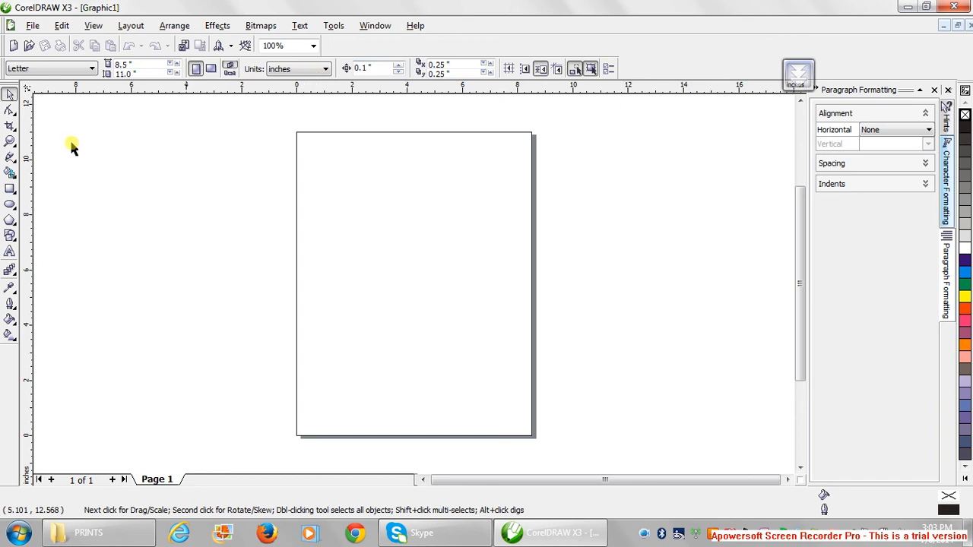
mouse_move(18, 158)
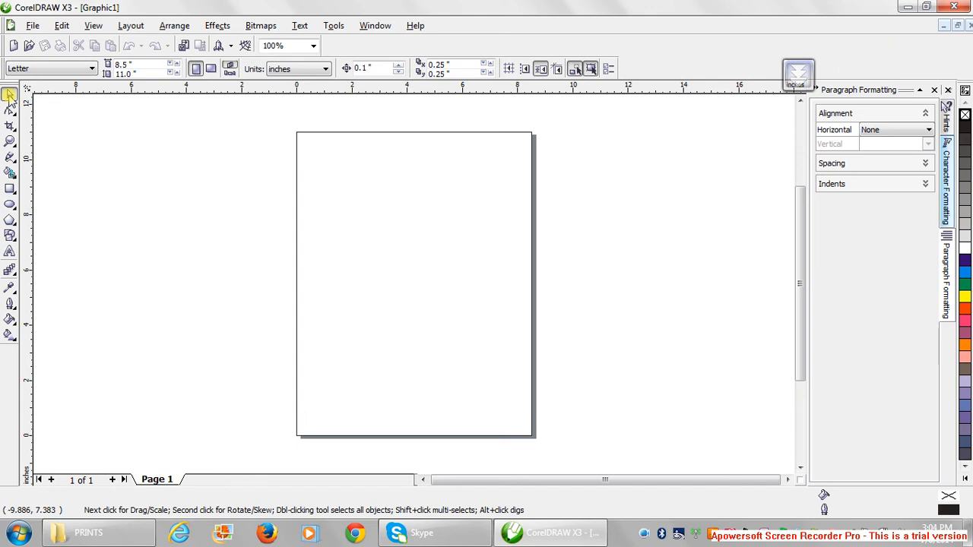
mouse_move(10, 143)
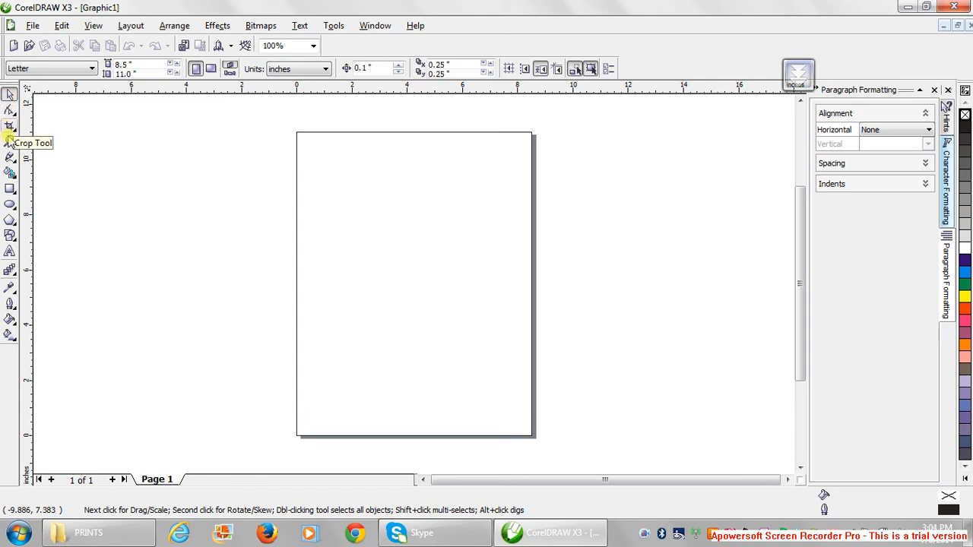
mouse_move(11, 157)
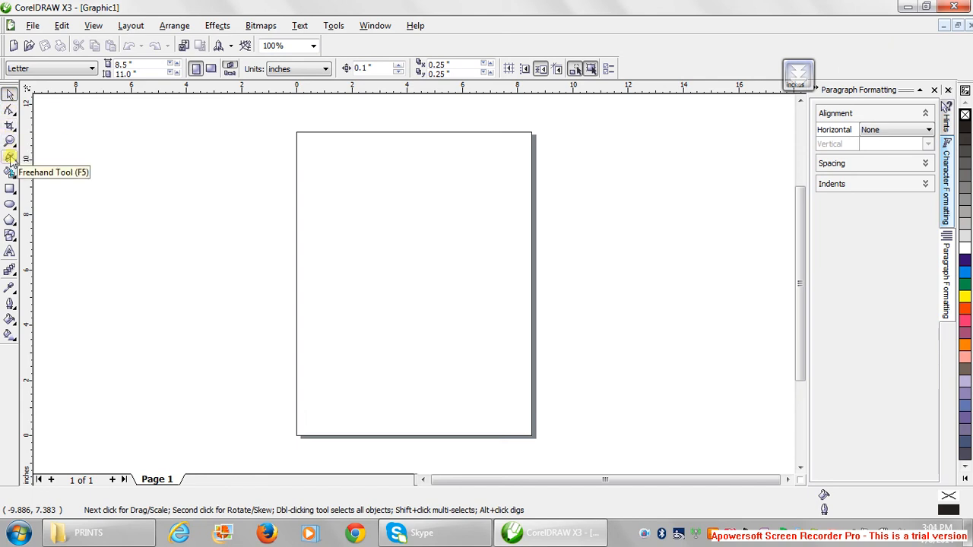
mouse_move(10, 173)
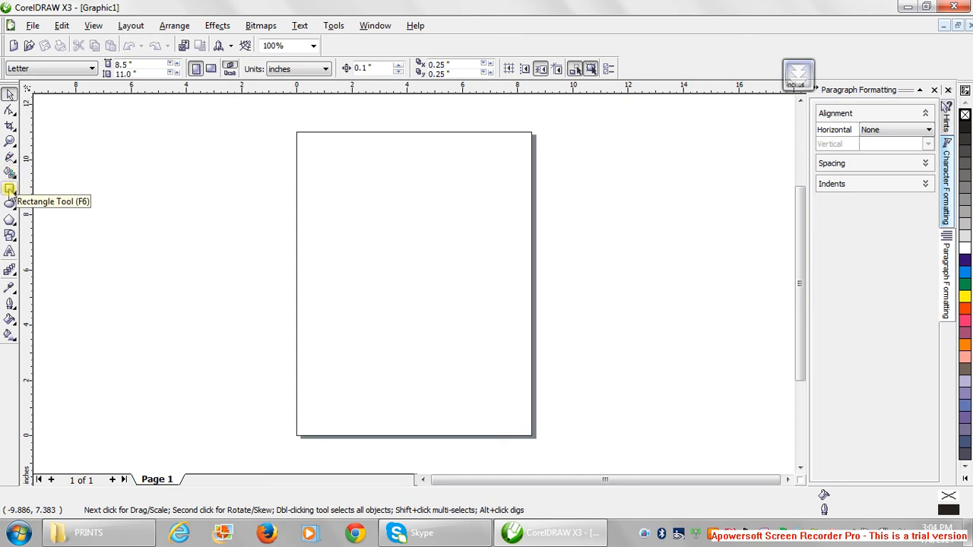
mouse_move(11, 205)
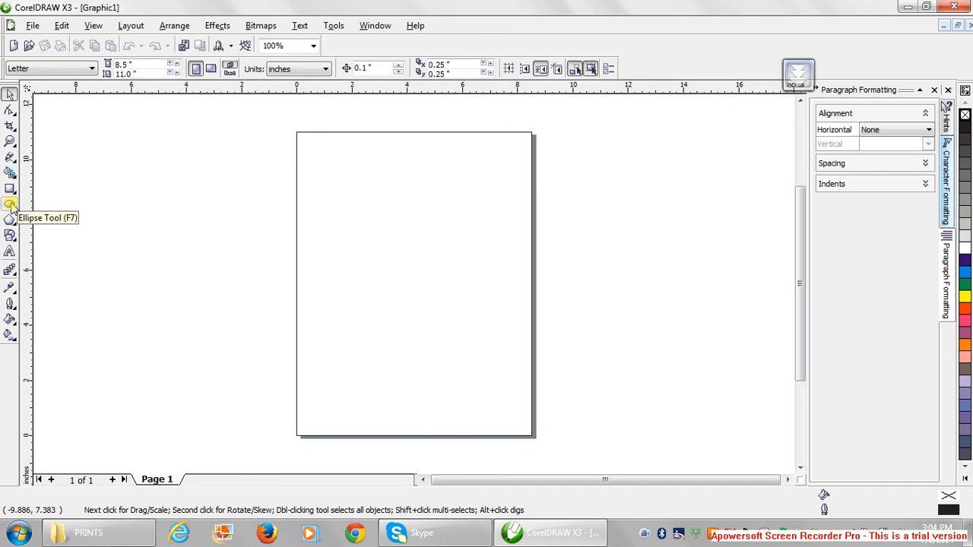
mouse_move(10, 222)
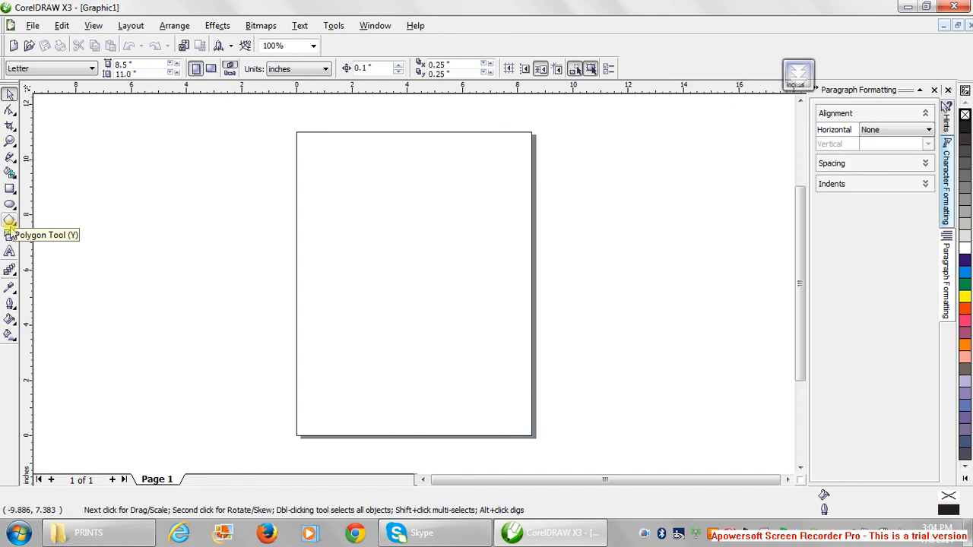
mouse_move(9, 252)
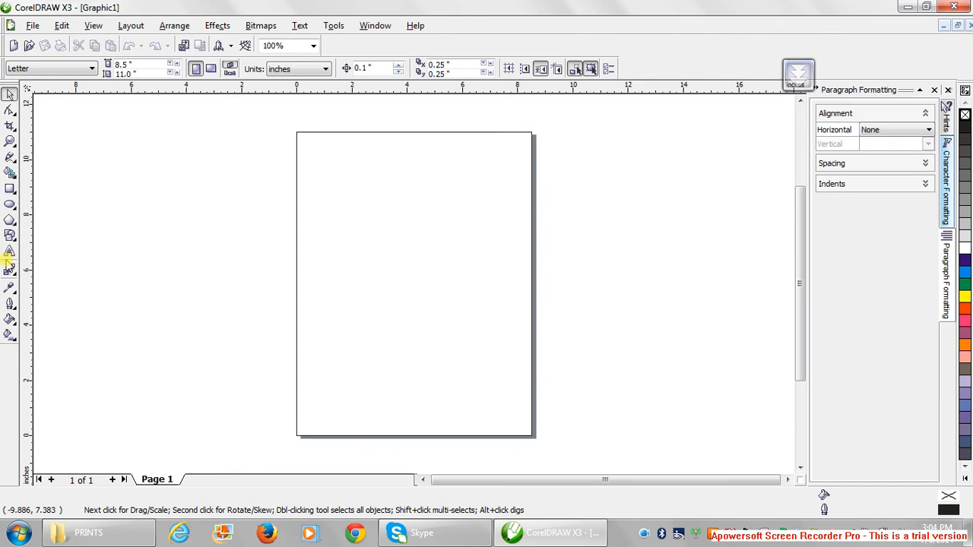
mouse_move(9, 287)
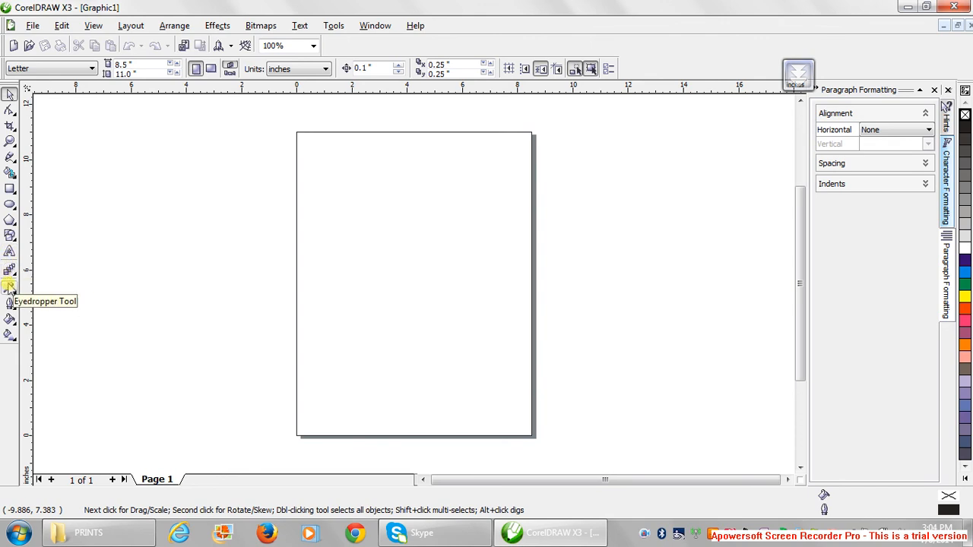
mouse_move(9, 304)
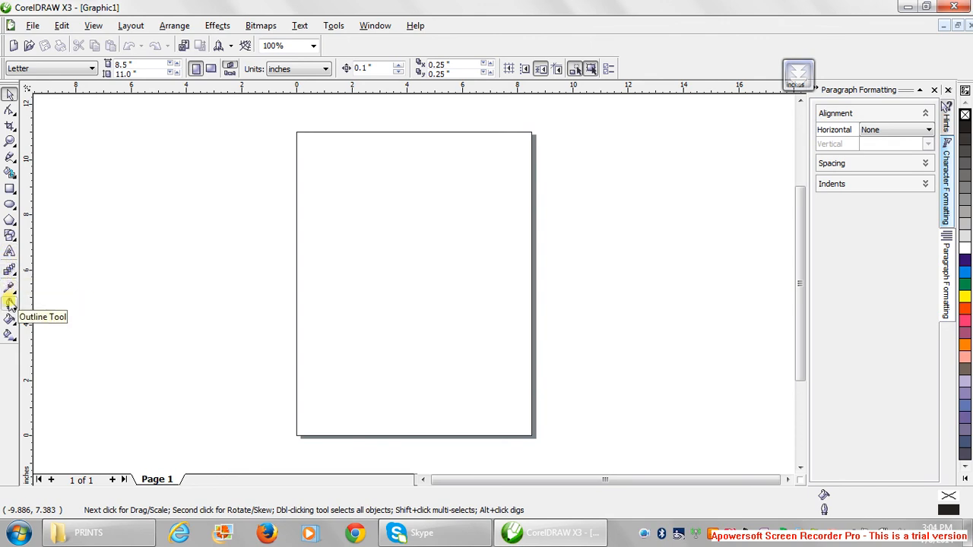
mouse_move(9, 320)
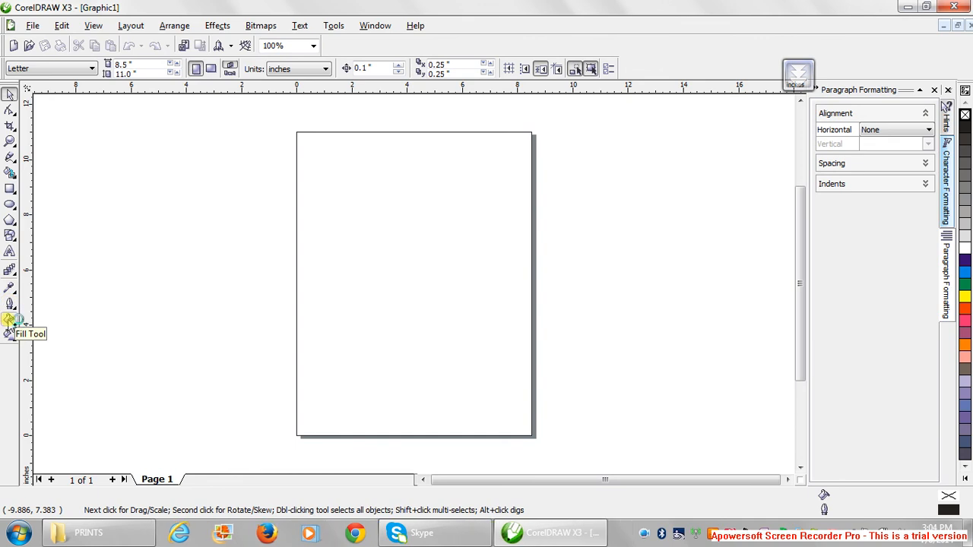
mouse_move(12, 337)
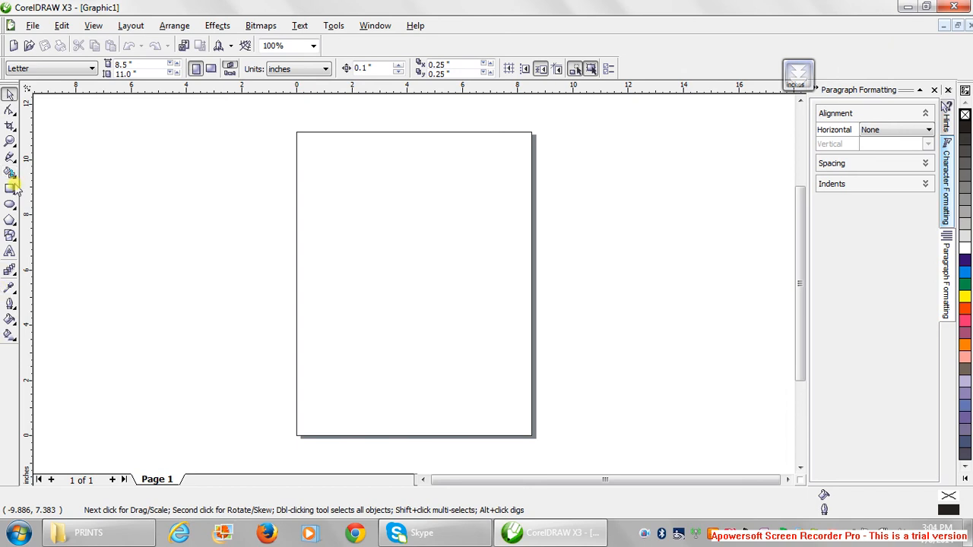
mouse_move(499, 209)
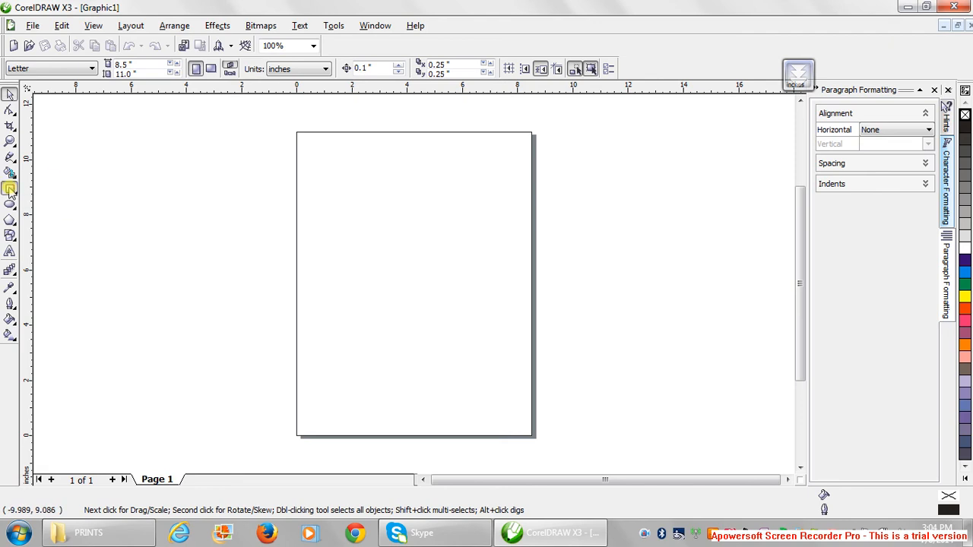
Step: Draw a roughly 3.95 × 2.68 inch rectangle with the Rectangle tool on the upper page
click(11, 189)
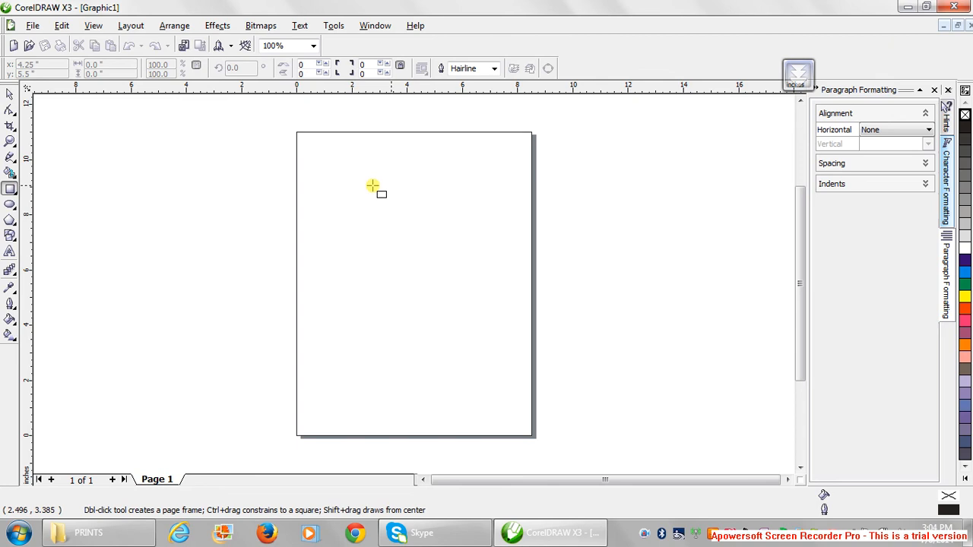
drag(372, 185, 435, 267)
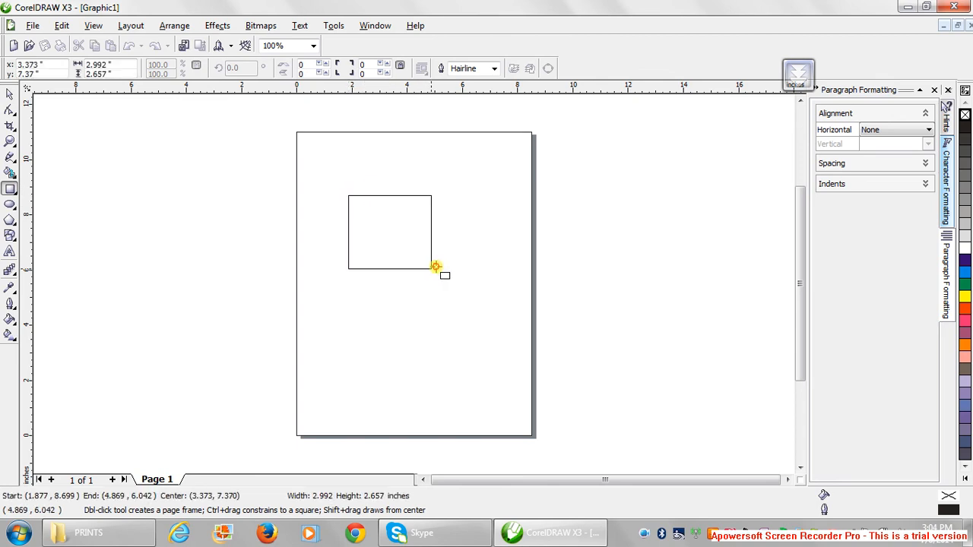
drag(435, 266, 455, 268)
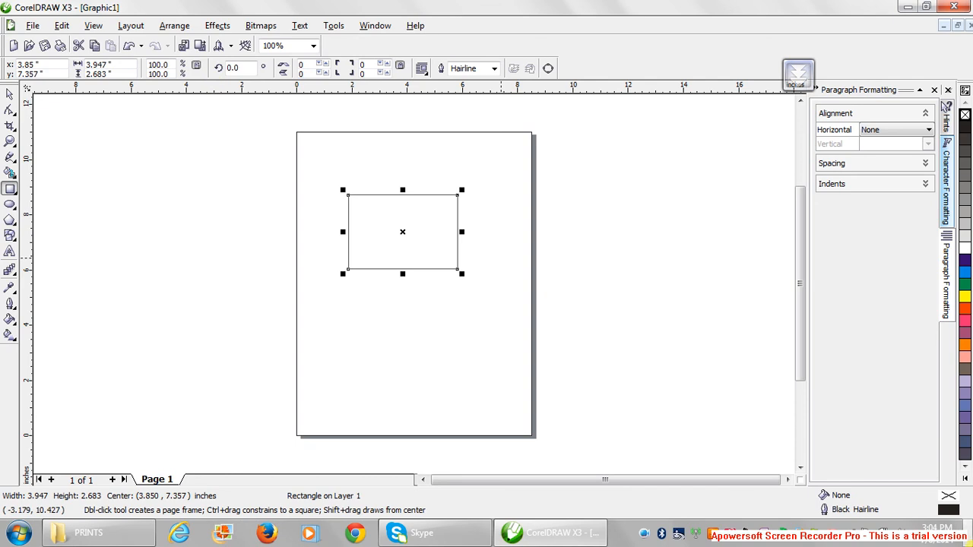
triple_click(99, 64)
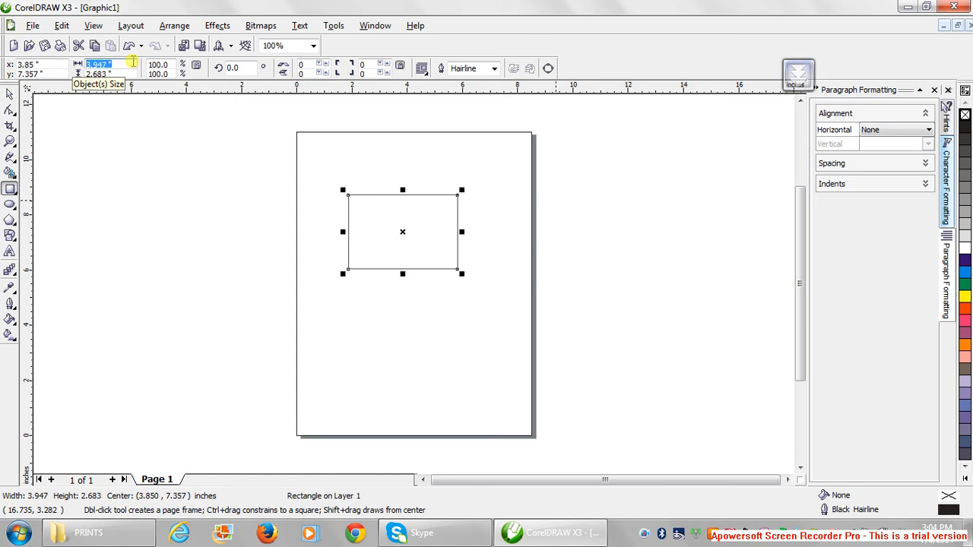
Step: Resize the rectangle to 3.3 × 2.2 inches via the Object Size fields
text(3.3)
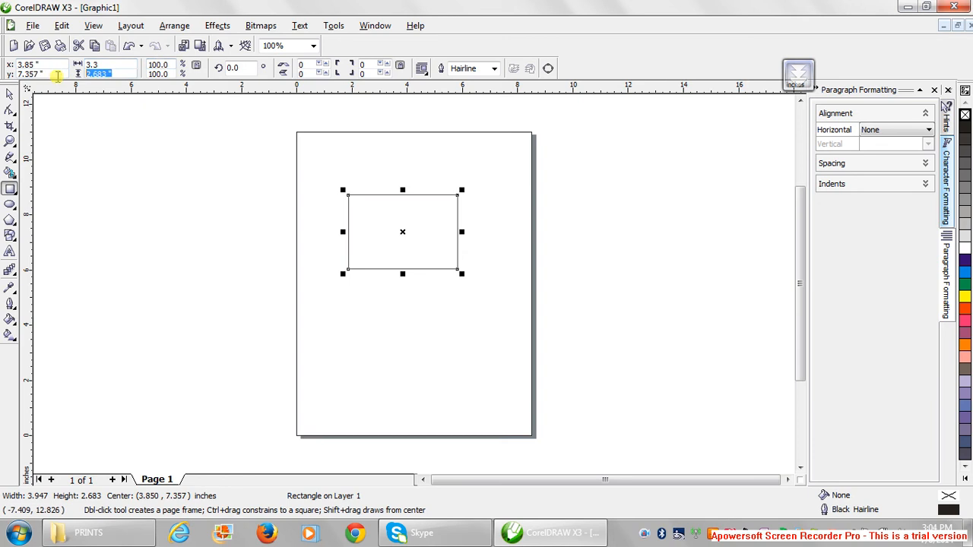
text(2.1)
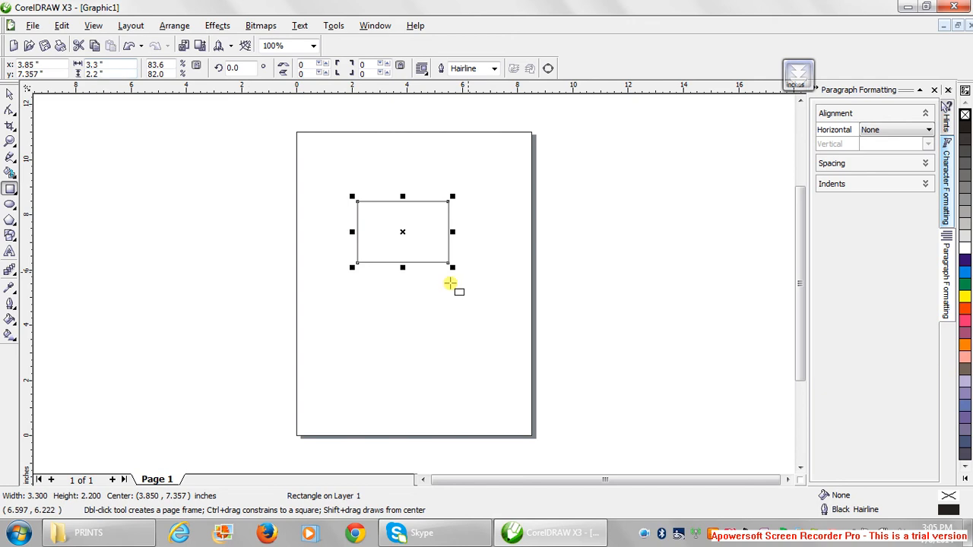
mouse_move(328, 227)
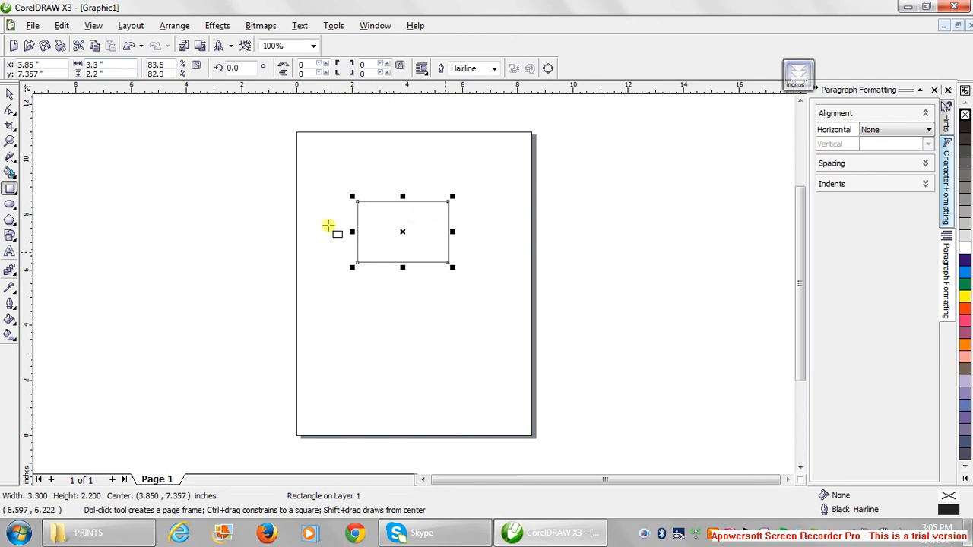
mouse_move(463, 244)
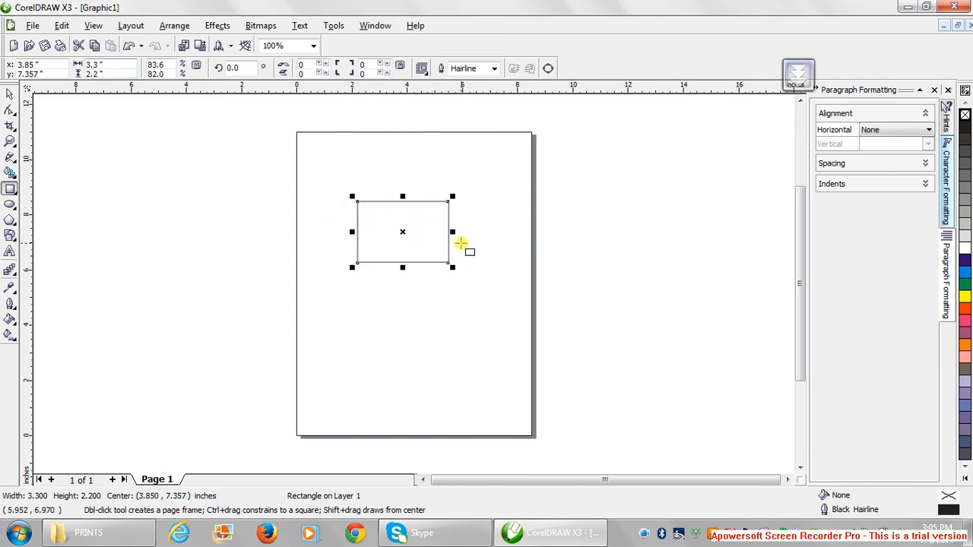
mouse_move(450, 216)
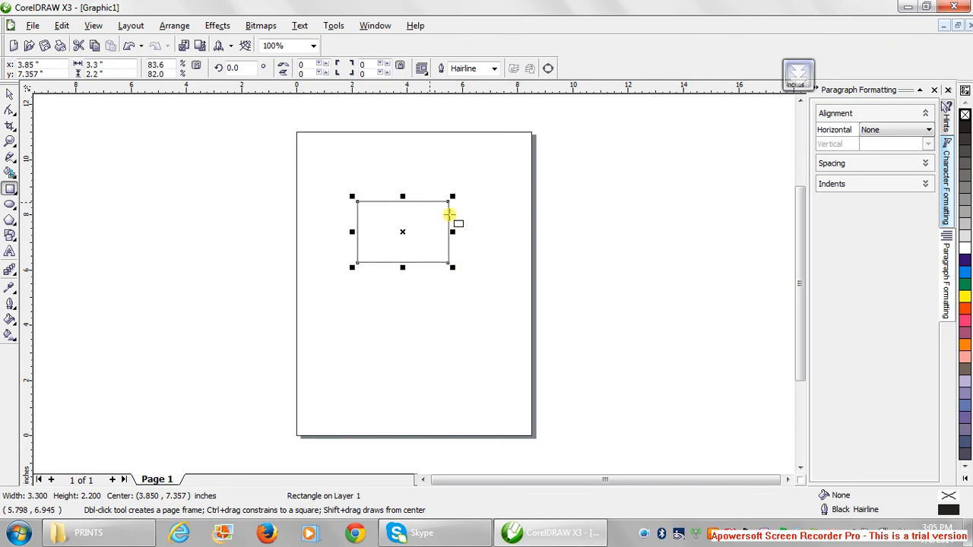
mouse_move(399, 243)
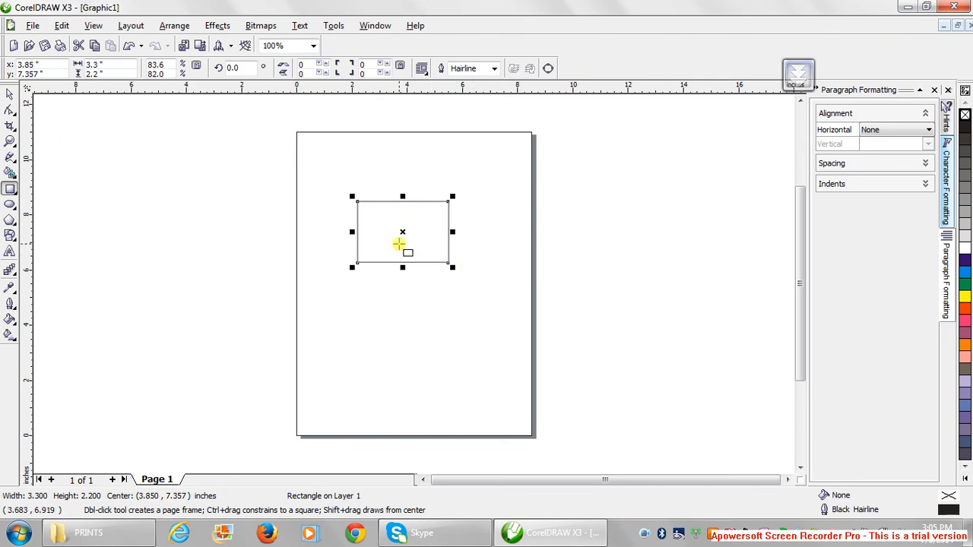